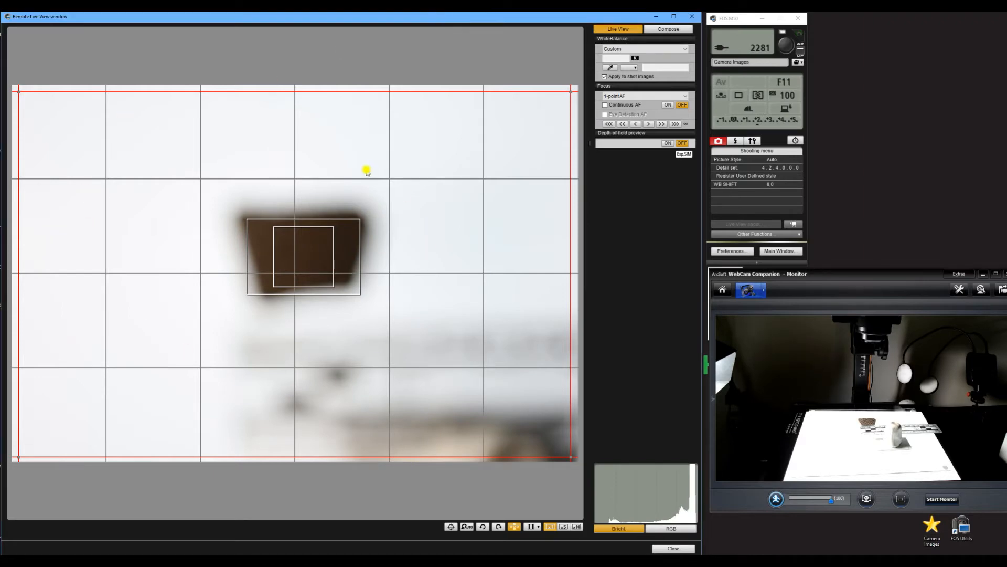
mouse_move(522, 260)
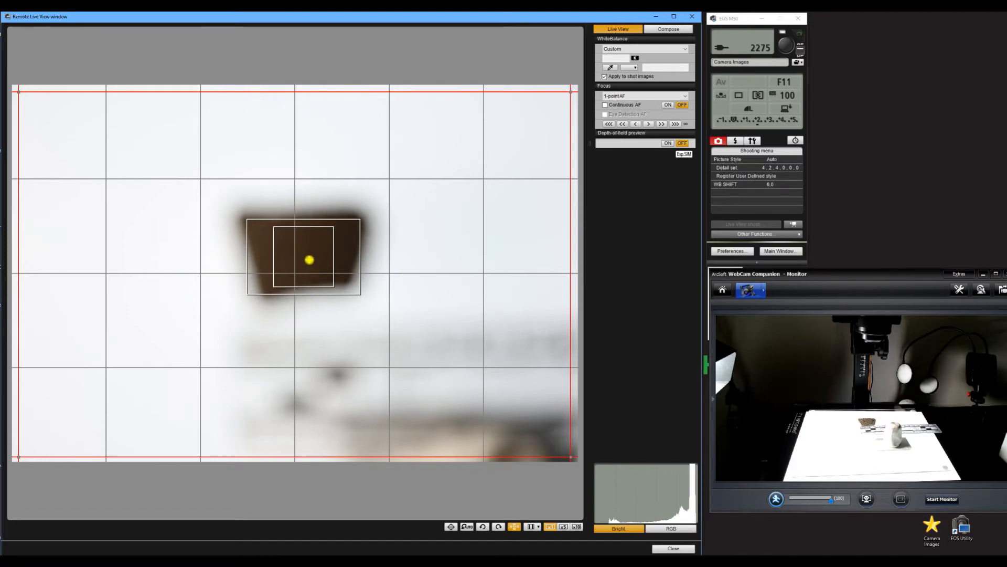
mouse_move(112, 129)
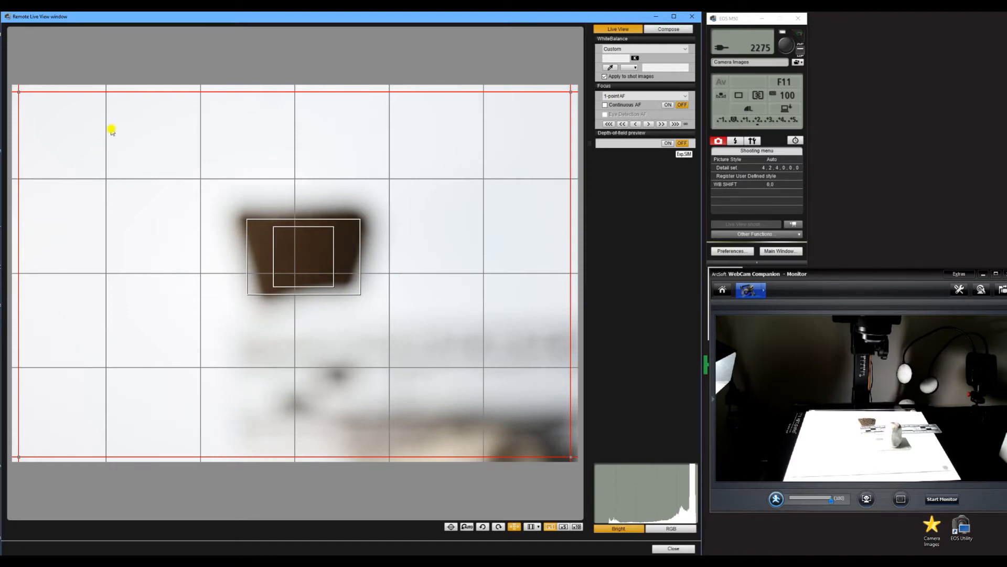
mouse_move(112, 454)
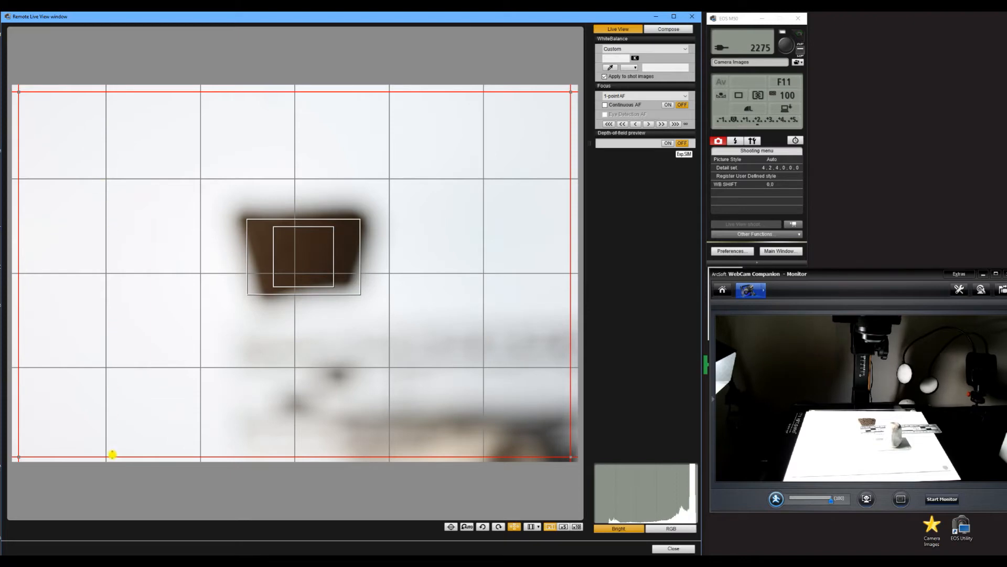
mouse_move(286, 227)
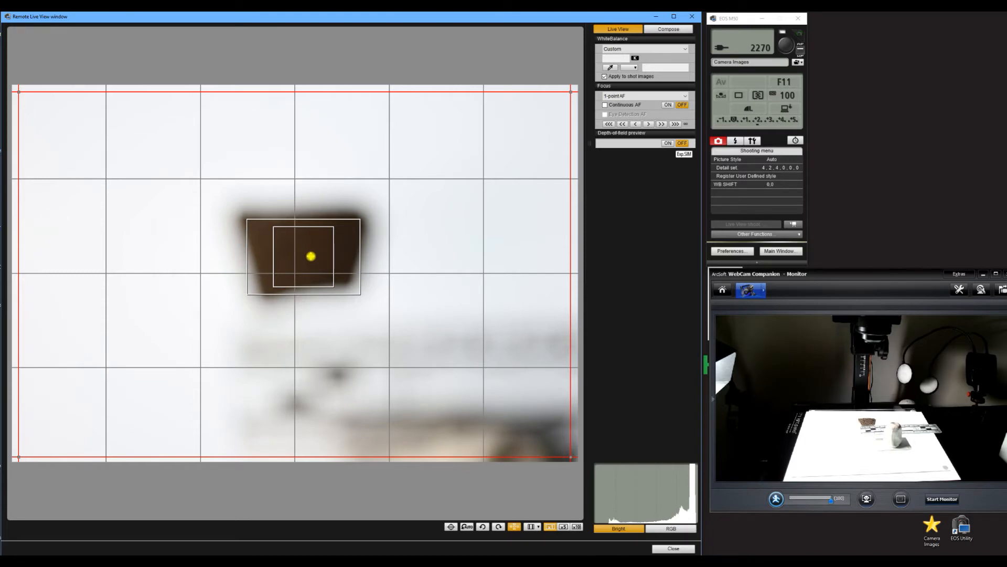
mouse_move(652, 151)
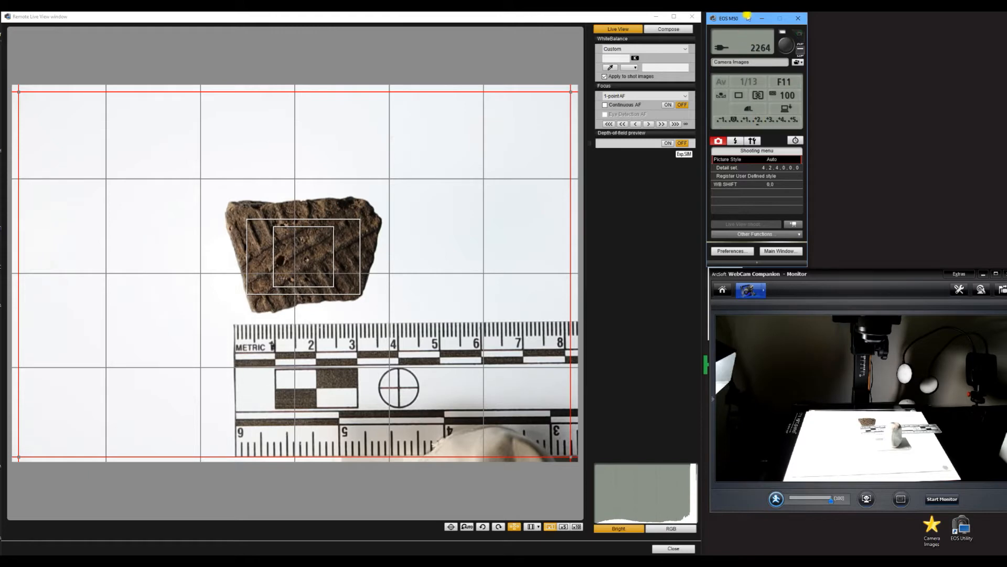
- Refocus live view on the centre of the sherd above the scale
left_click(303, 258)
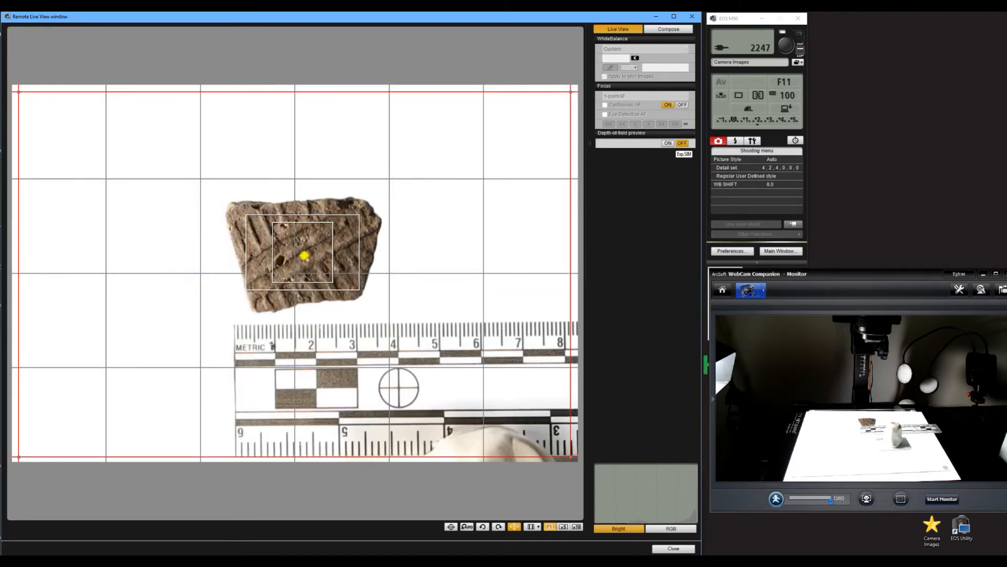
left_click(361, 224)
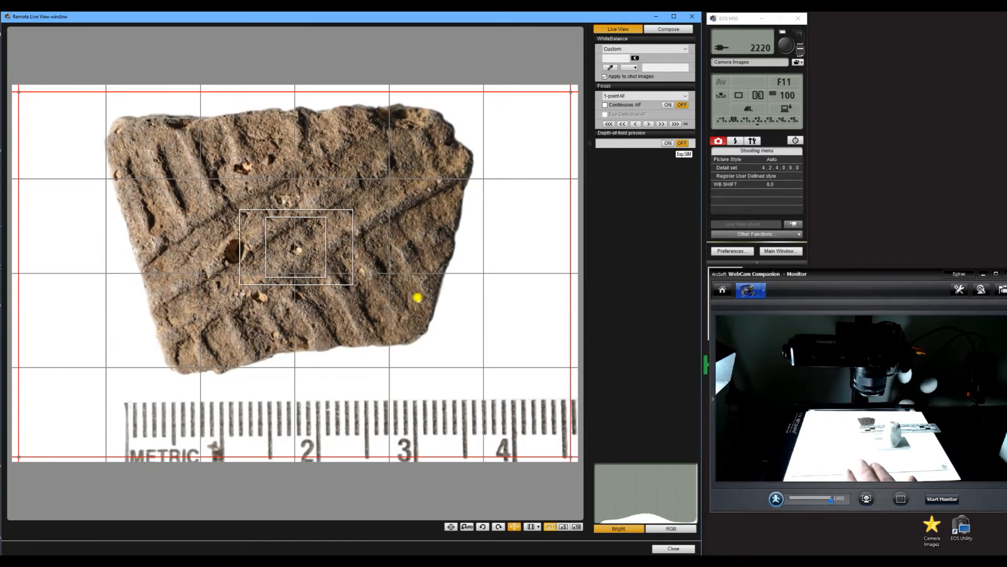
mouse_move(100, 143)
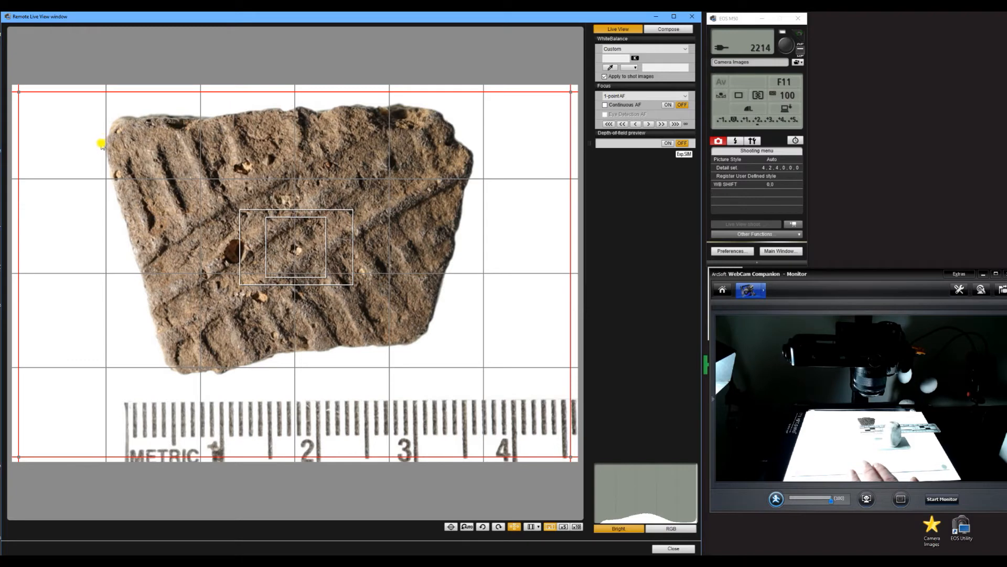
mouse_move(120, 397)
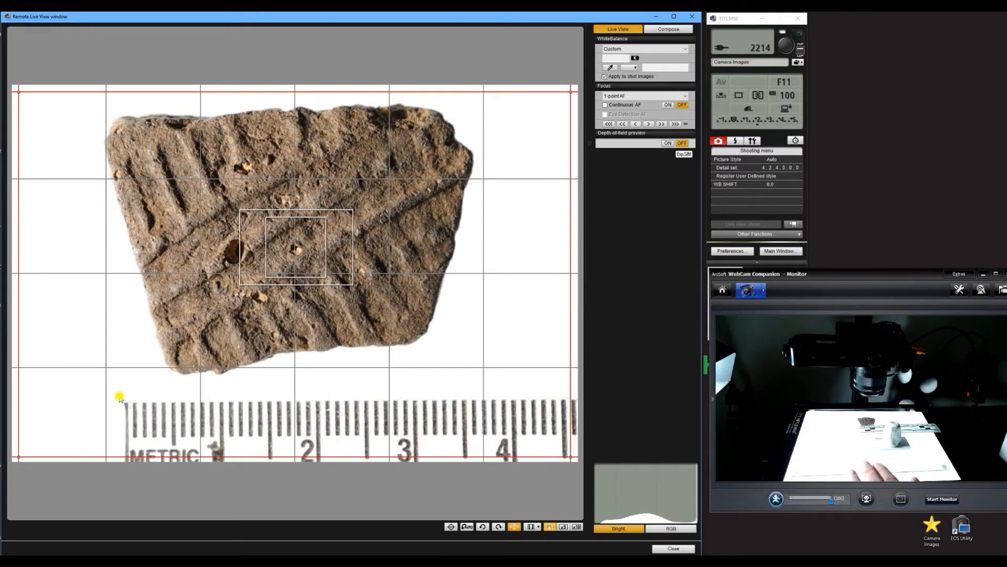
mouse_move(115, 420)
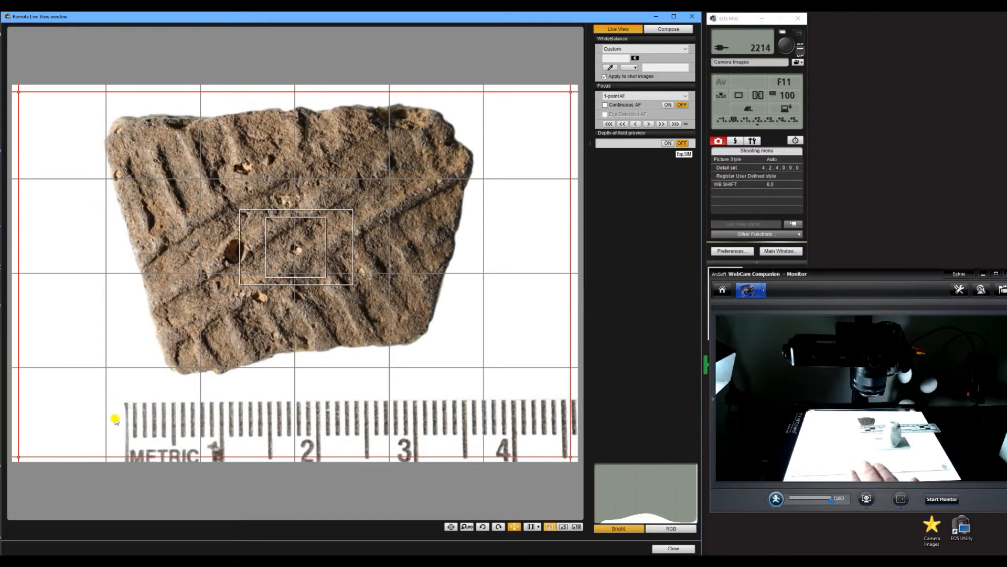
mouse_move(452, 275)
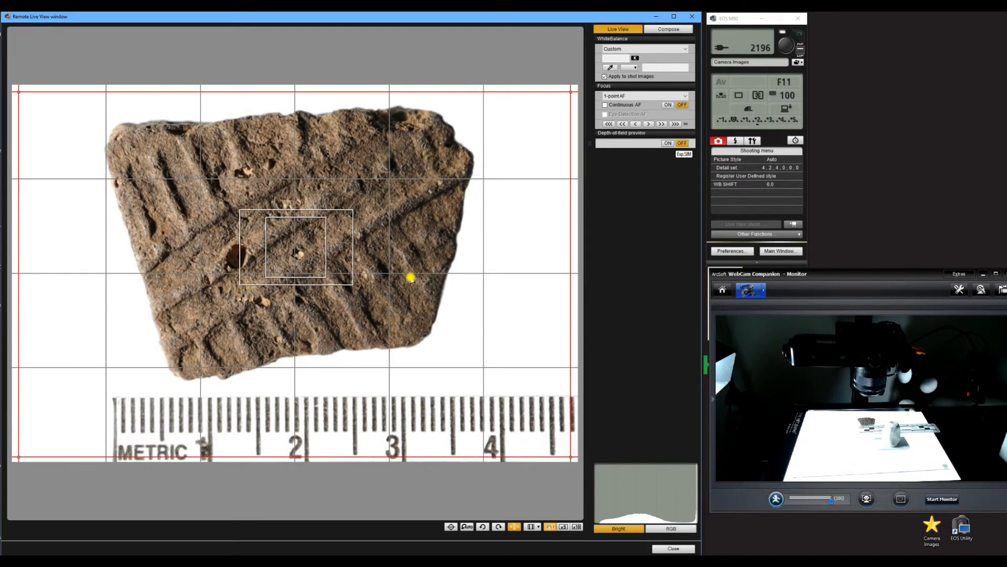
mouse_move(394, 256)
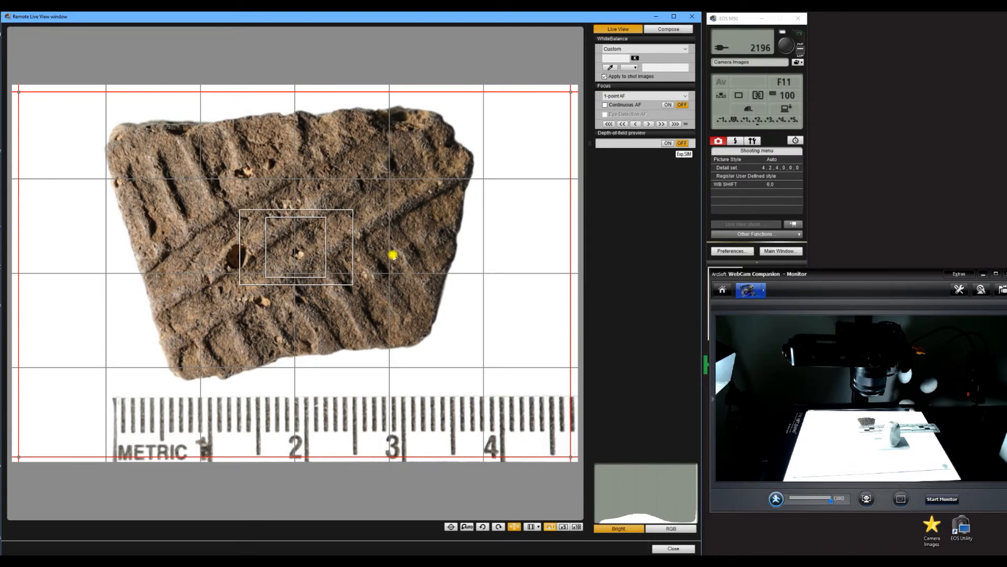
mouse_move(207, 243)
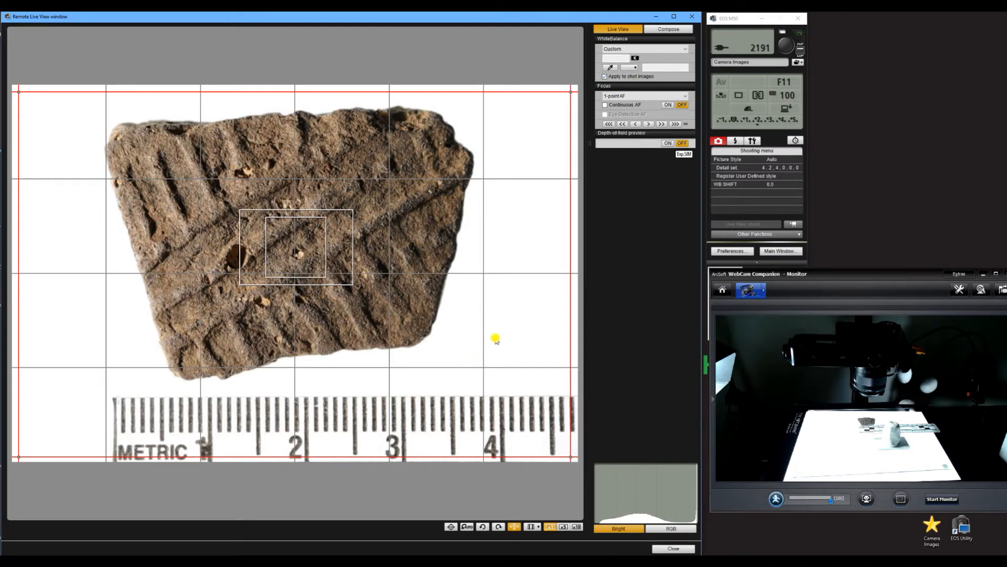
mouse_move(632, 217)
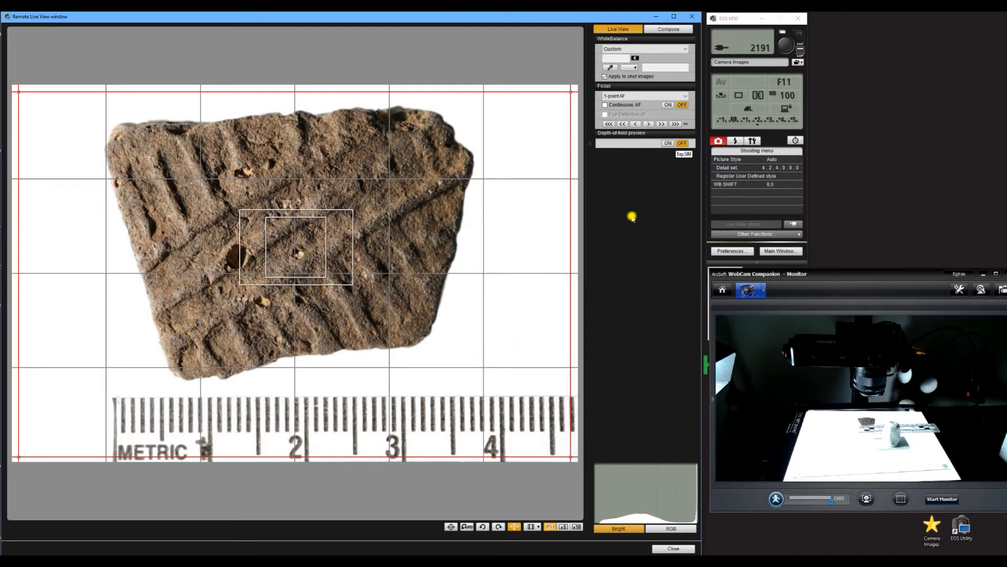
- Capture another test frame of the centred sherd and 1–4 cm scale
left_click(295, 247)
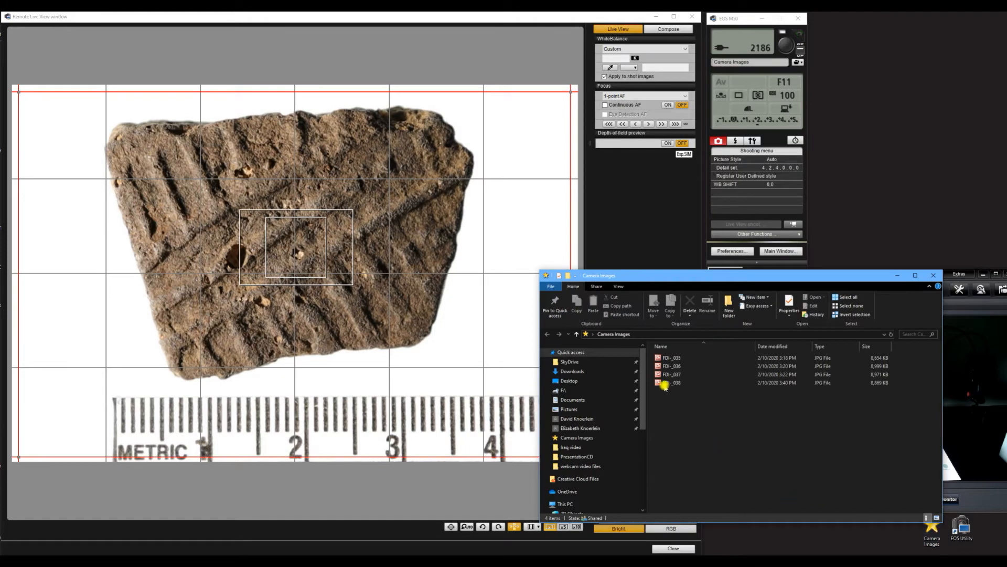
- Open the newest sherd test shot from Camera Images for review
double_click(671, 383)
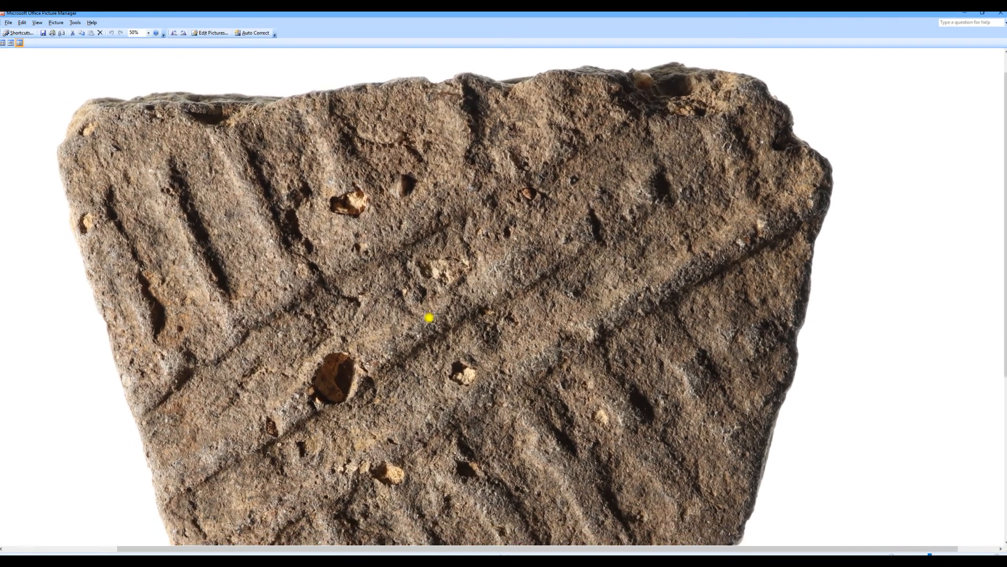
- Zoom into the sherd's incised surface to check sharpness, then close Picture Manager
scroll("down", 3)
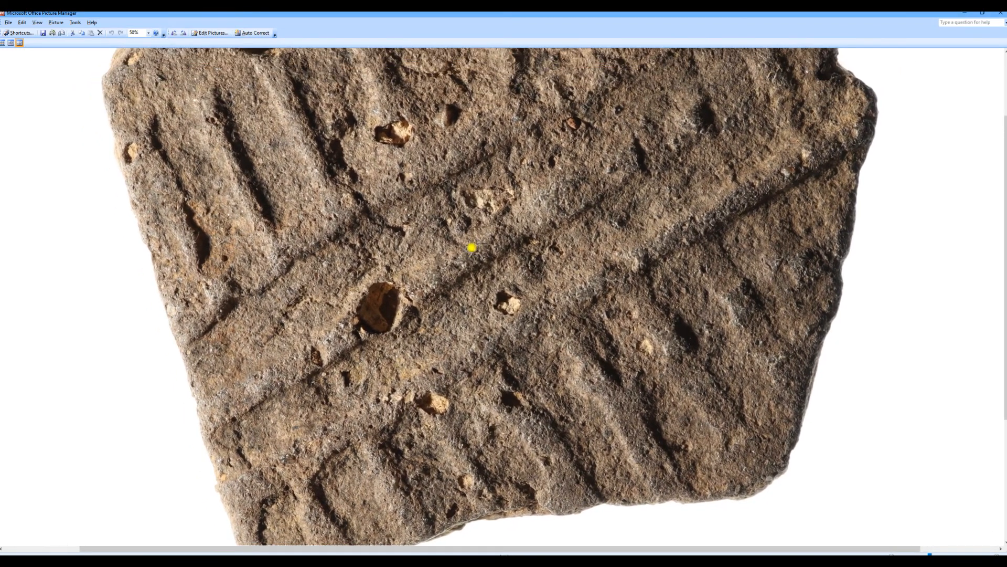
mouse_move(947, 266)
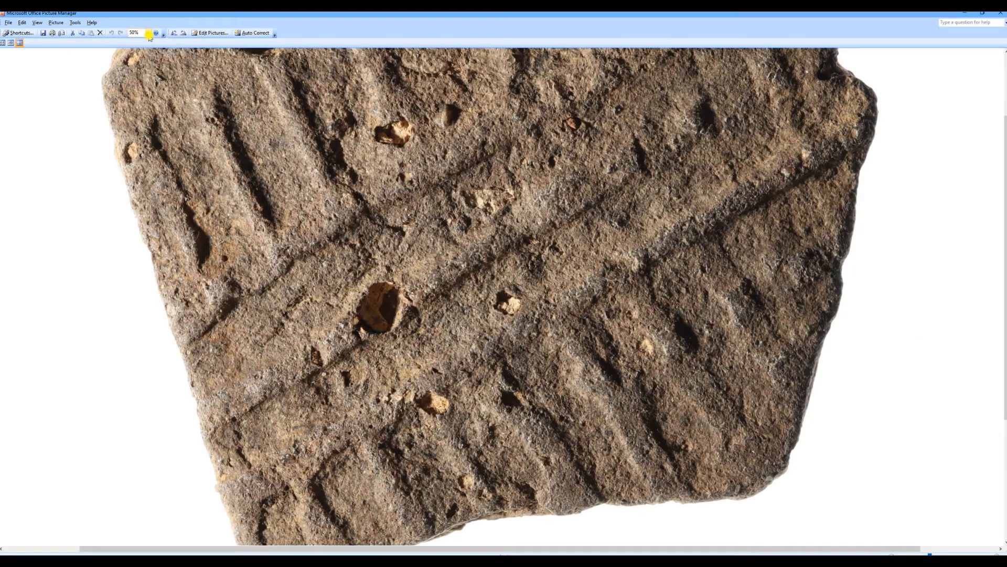
left_click(147, 33)
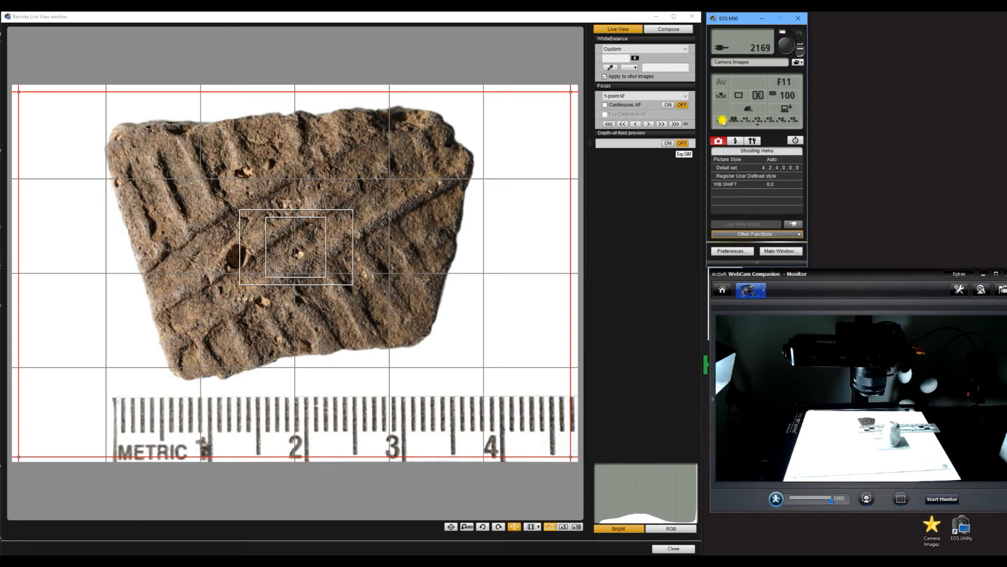
- Take a fifth sherd shot and open the Camera Images folder shortcut
left_click(723, 120)
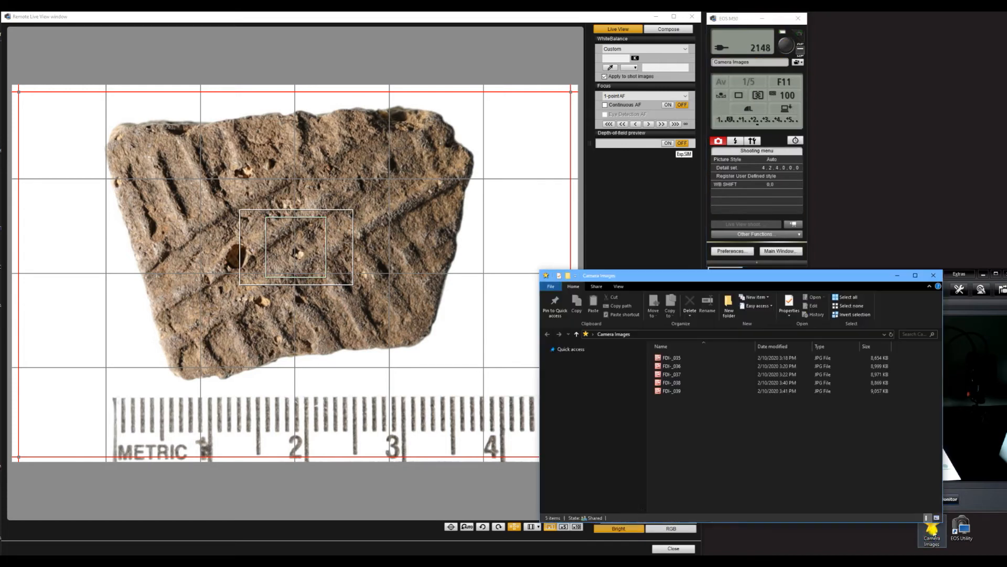
left_click(671, 390)
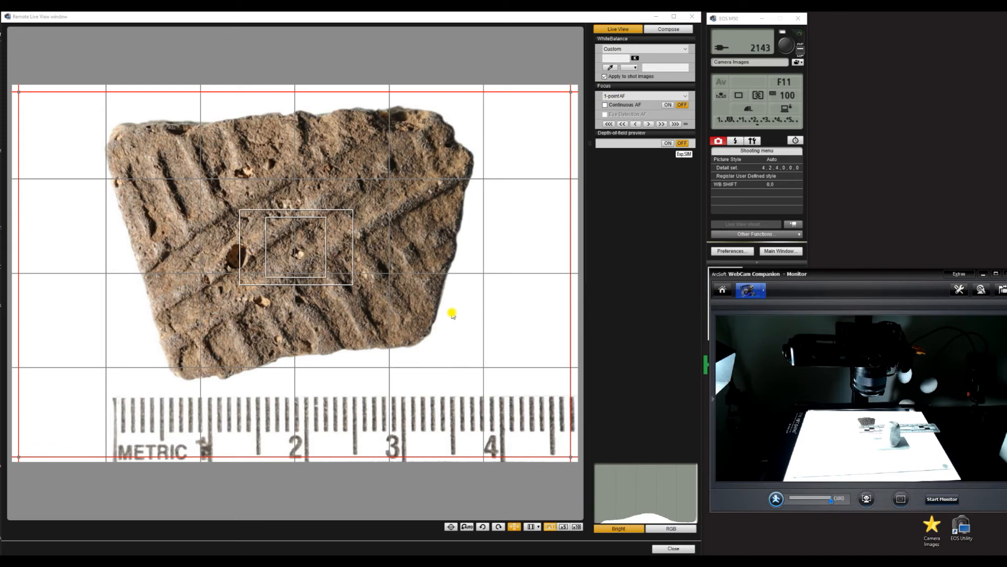
mouse_move(363, 305)
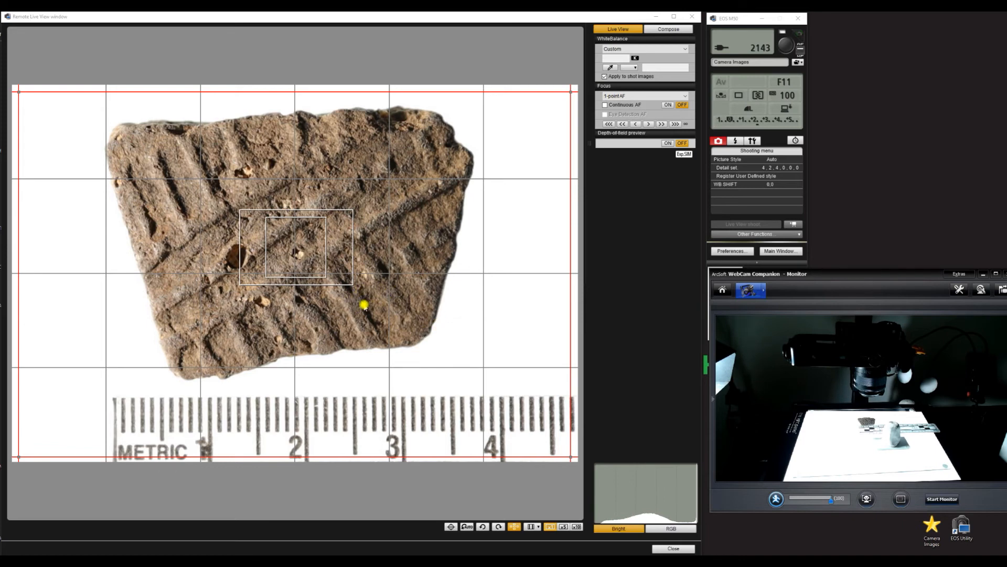
mouse_move(324, 325)
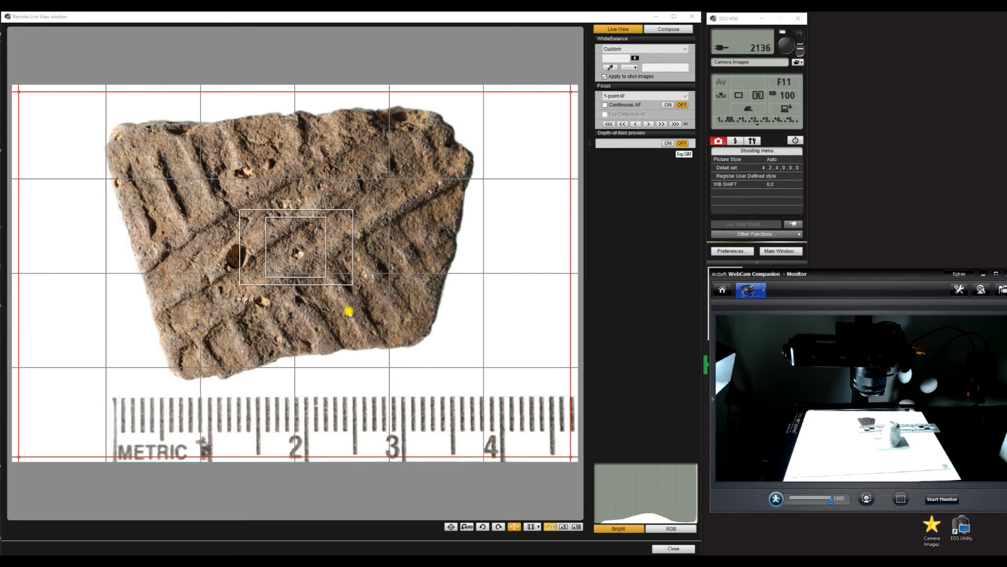
mouse_move(664, 286)
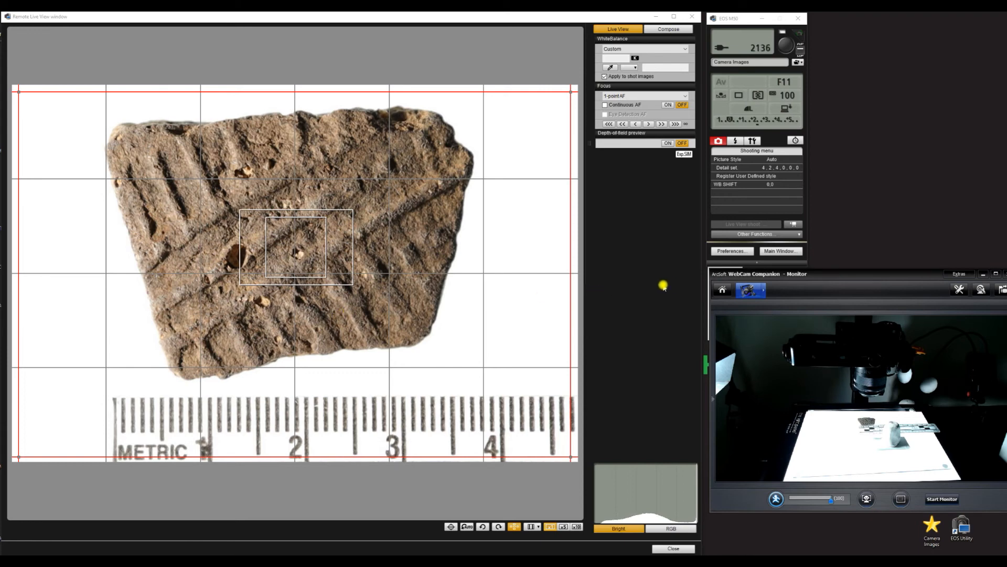
mouse_move(247, 180)
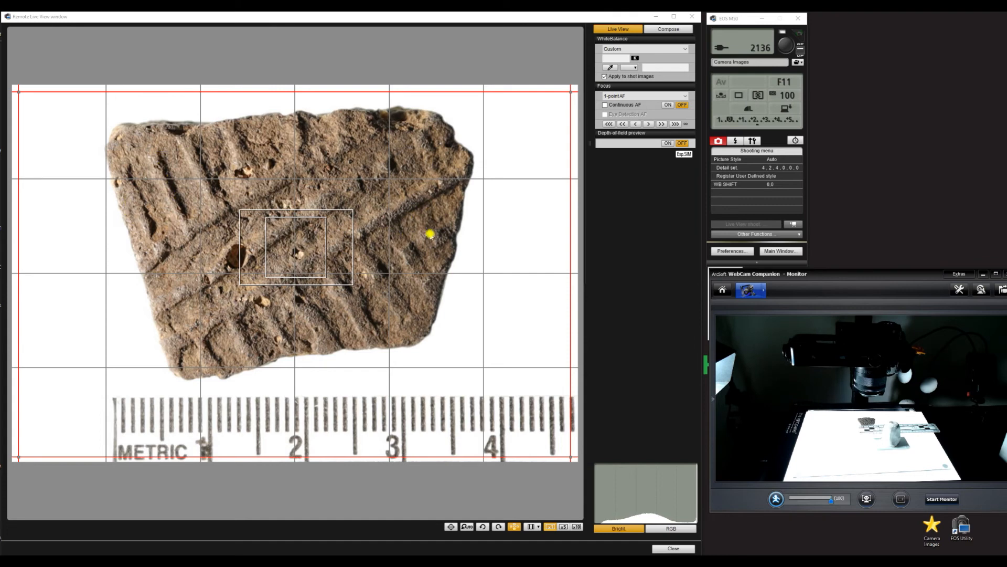
mouse_move(517, 270)
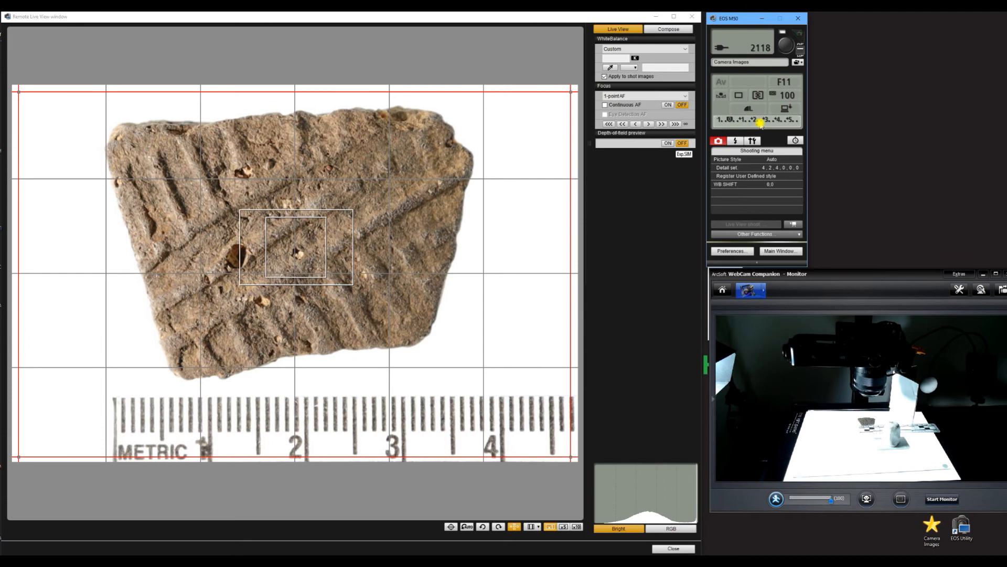
- Release the shutter for another sherd photo toward seven total
left_click(756, 121)
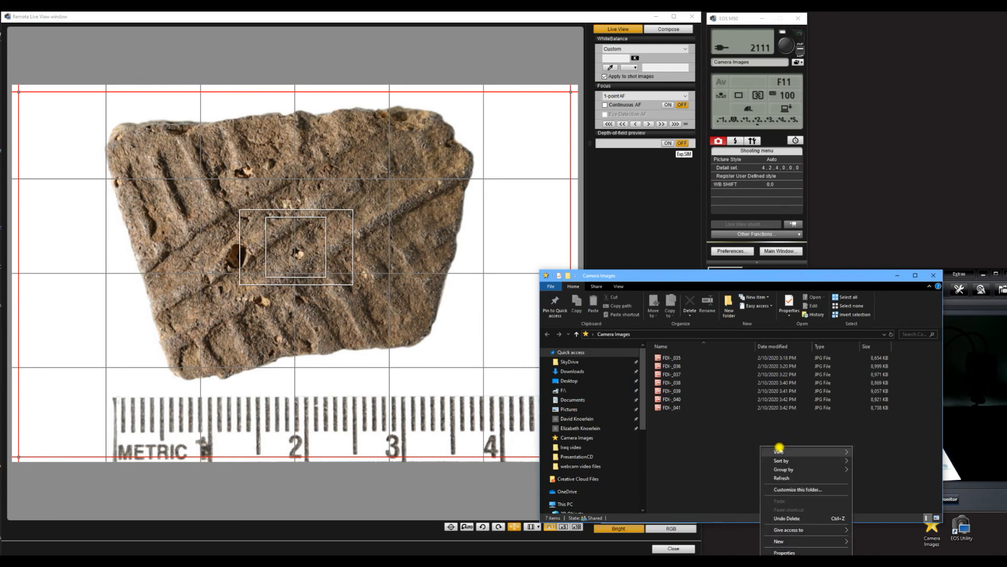
- Switch Camera Images to Large icons view and select the latest shot FDI-_041
left_click(779, 452)
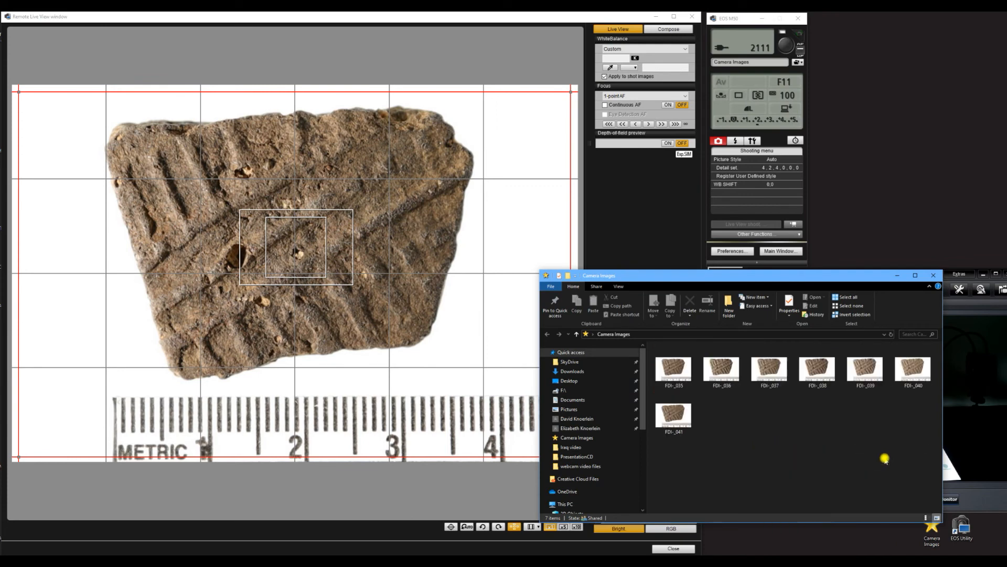
left_click(913, 369)
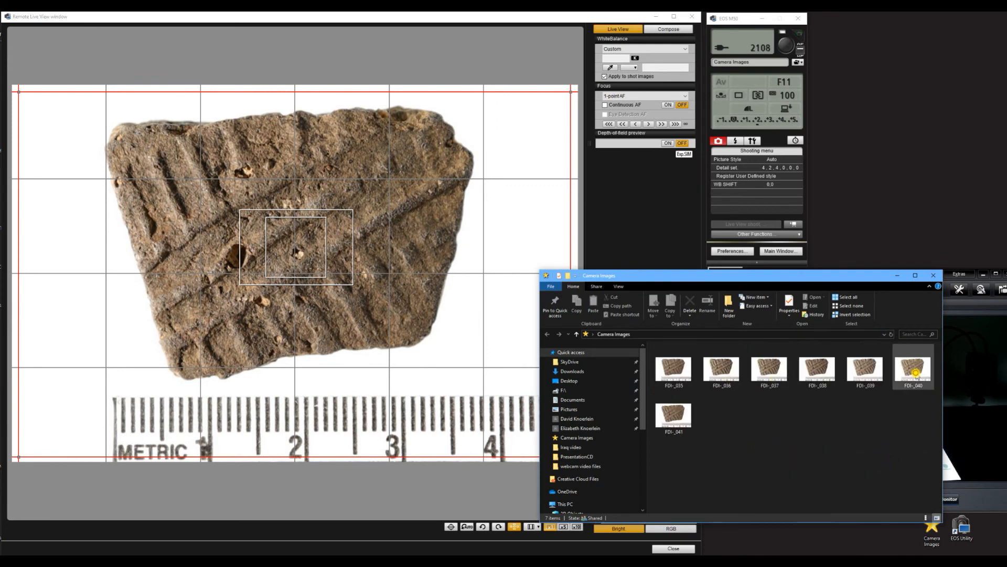
left_click(673, 414)
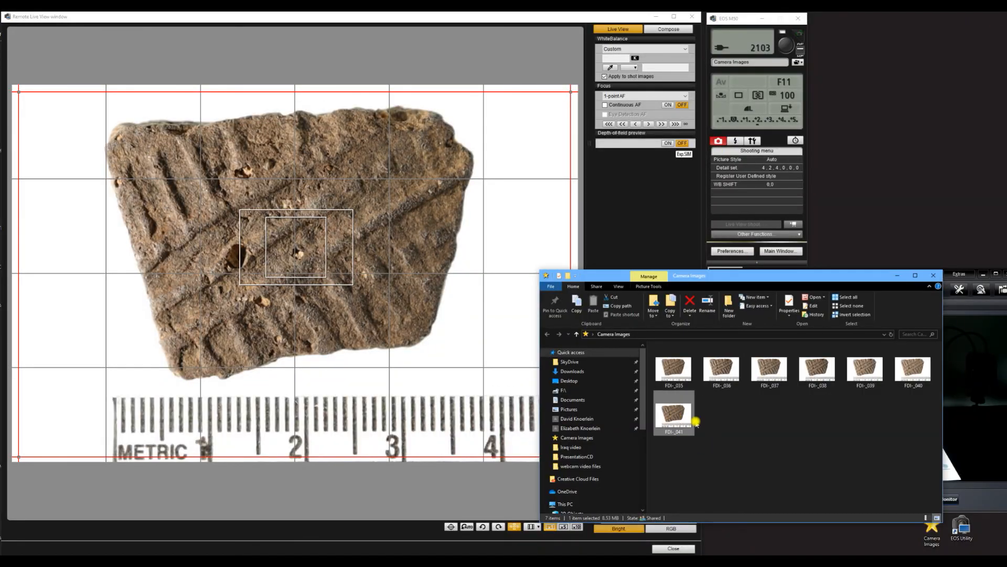
mouse_move(810, 432)
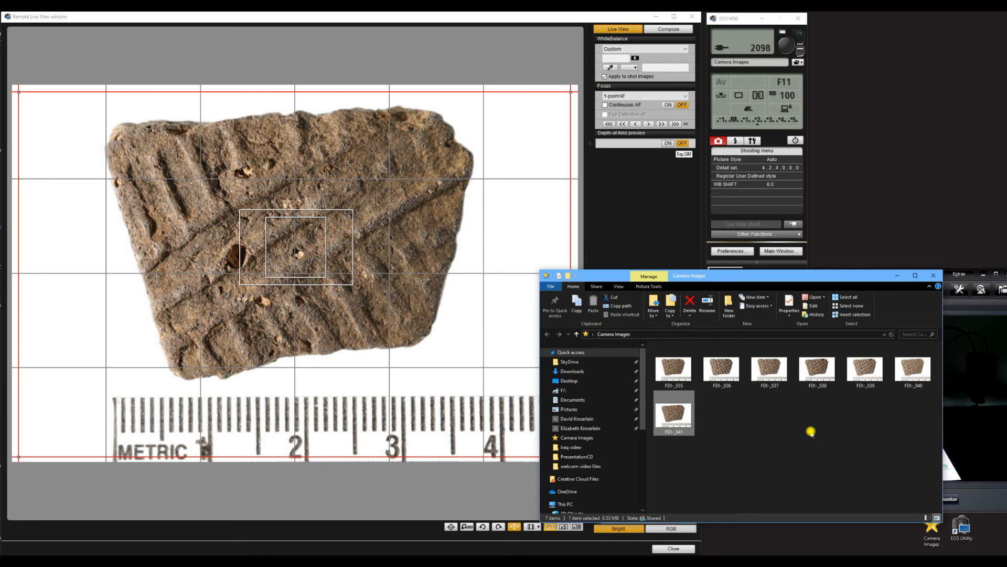
left_click(769, 368)
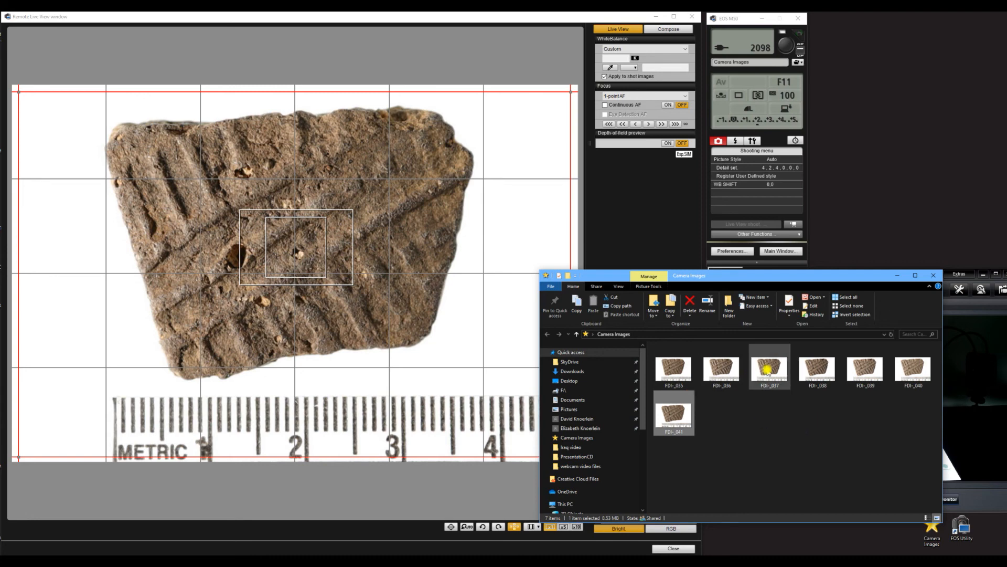